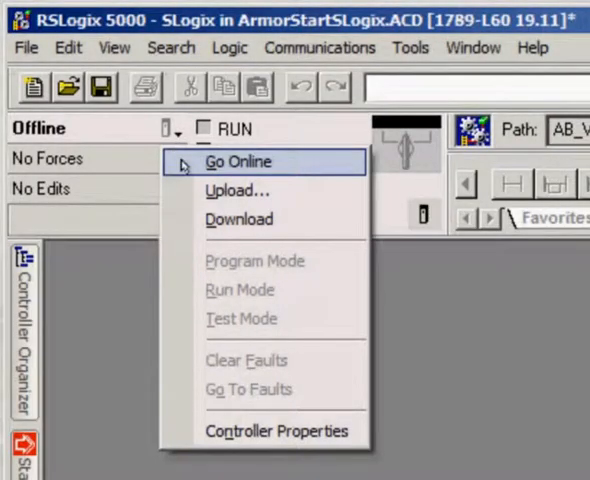
pyautogui.moveTo(238, 190)
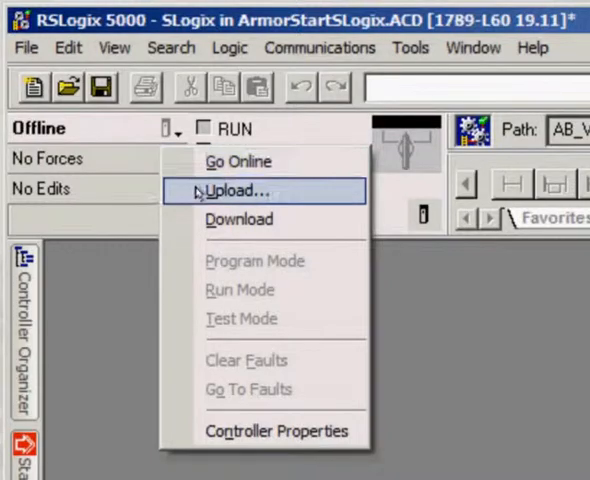
pyautogui.moveTo(238, 220)
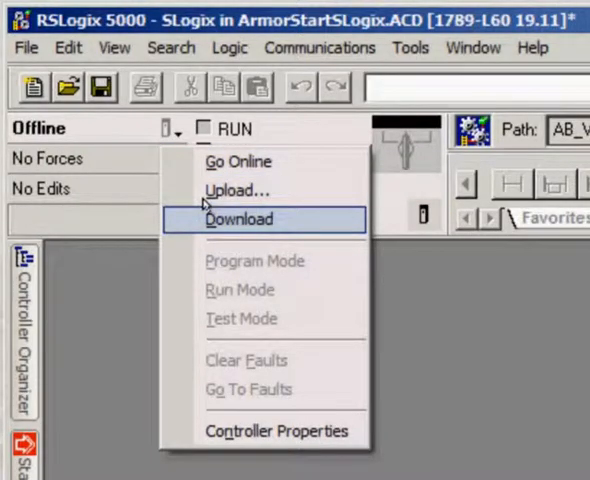
# Step: Download the ArmorStart project to the controller and go online in Run Mode
pyautogui.click(244, 220)
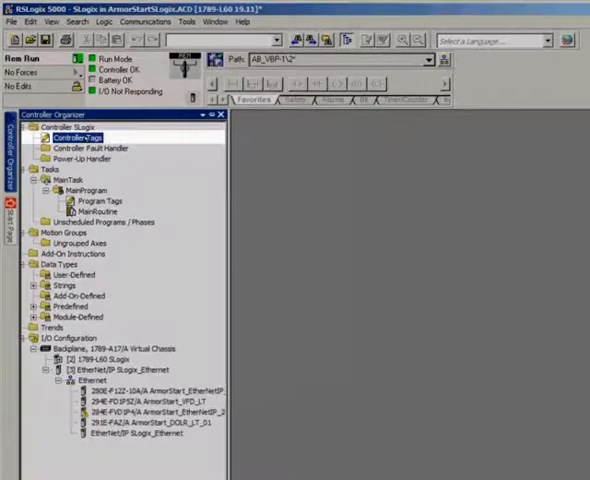
pyautogui.doubleClick(80, 136)
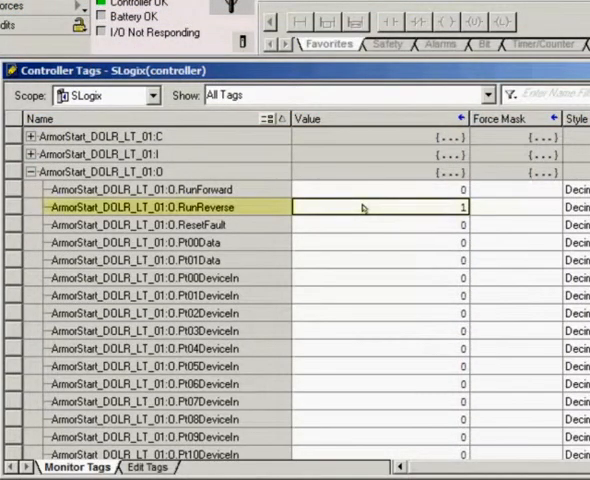
pyautogui.click(150, 208)
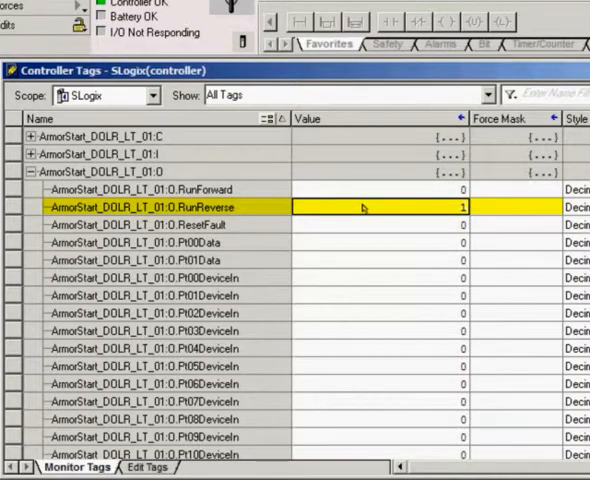
pyautogui.click(28, 172)
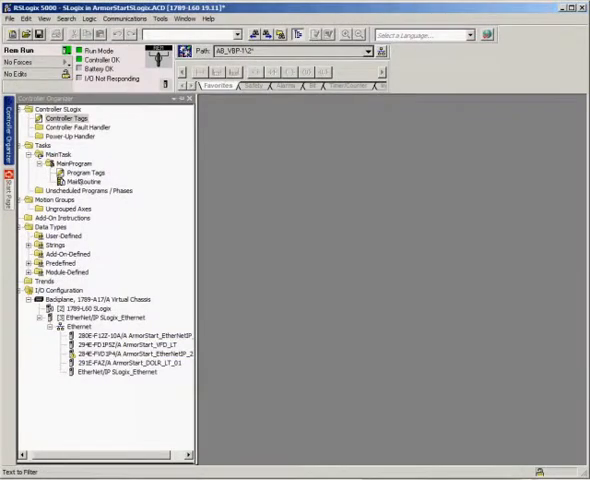
# Step: In MainRoutine rung 0, add an XIC contact with its tag driving the RunForward output
pyautogui.click(68, 180)
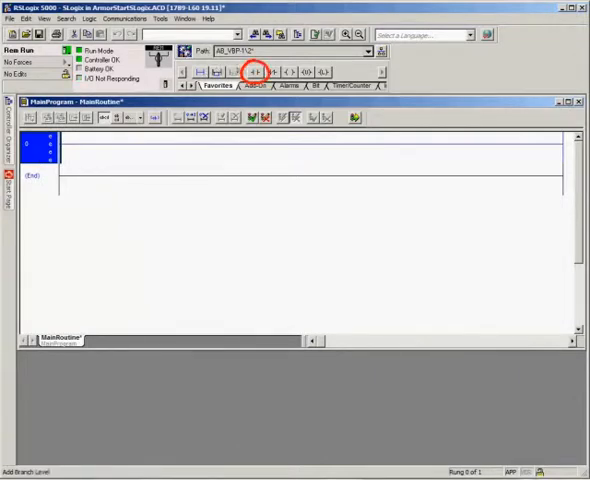
pyautogui.click(288, 72)
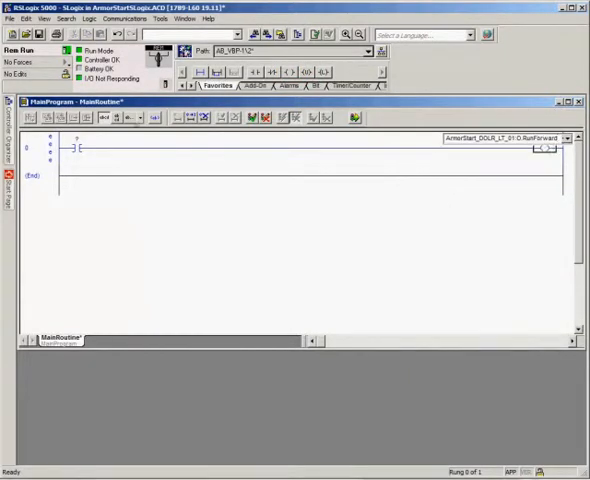
pyautogui.click(76, 144)
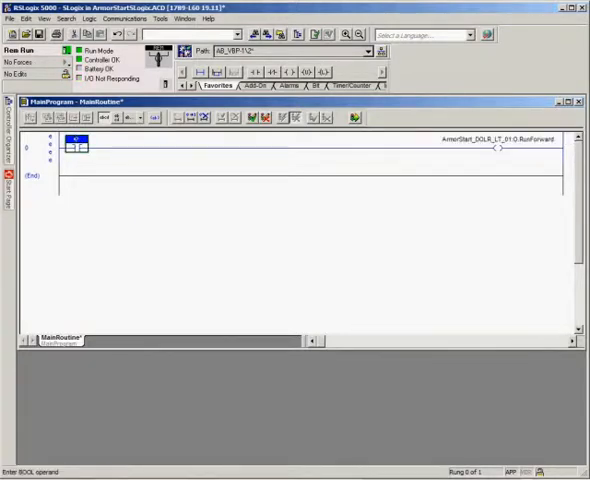
pyautogui.click(94, 138)
pyautogui.write('Start_PB_FWR')
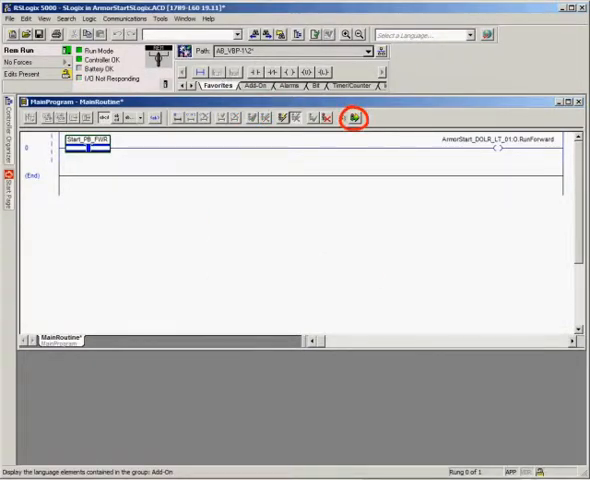
# Step: Finalize all edits in MainProgram so rung 0 is committed to the online program
pyautogui.click(354, 118)
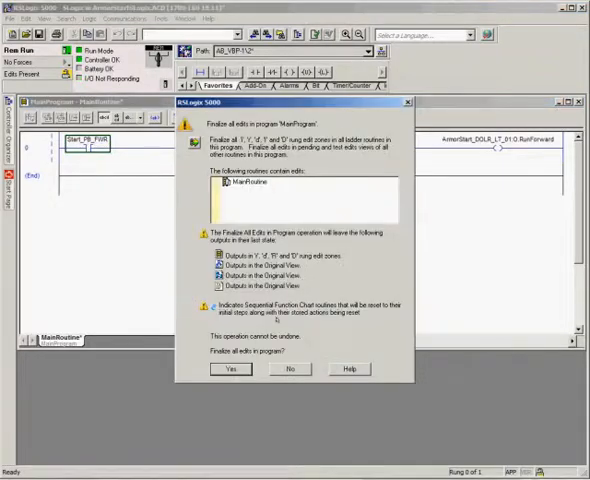
pyautogui.click(228, 368)
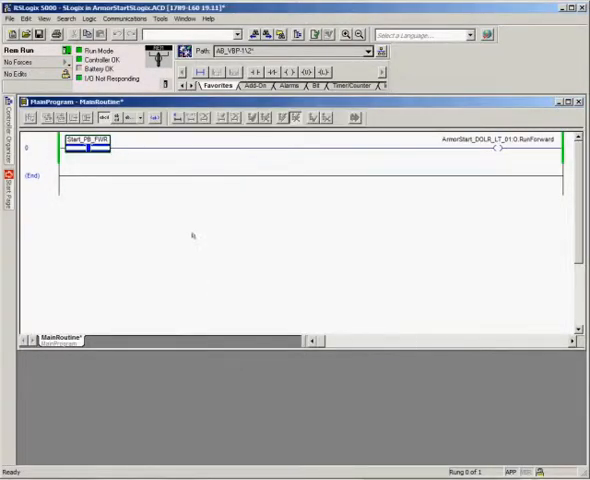
pyautogui.rightClick(84, 148)
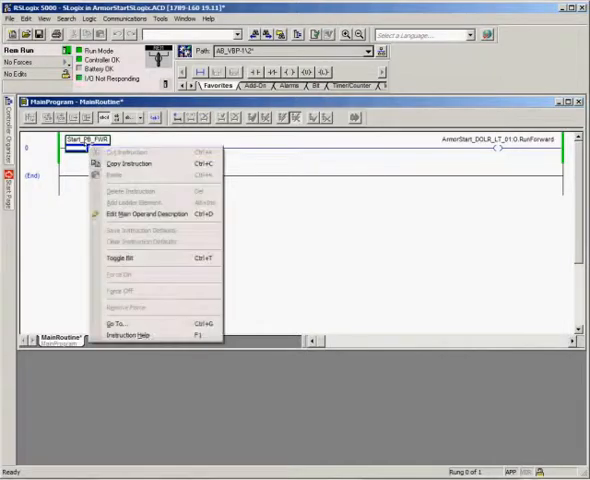